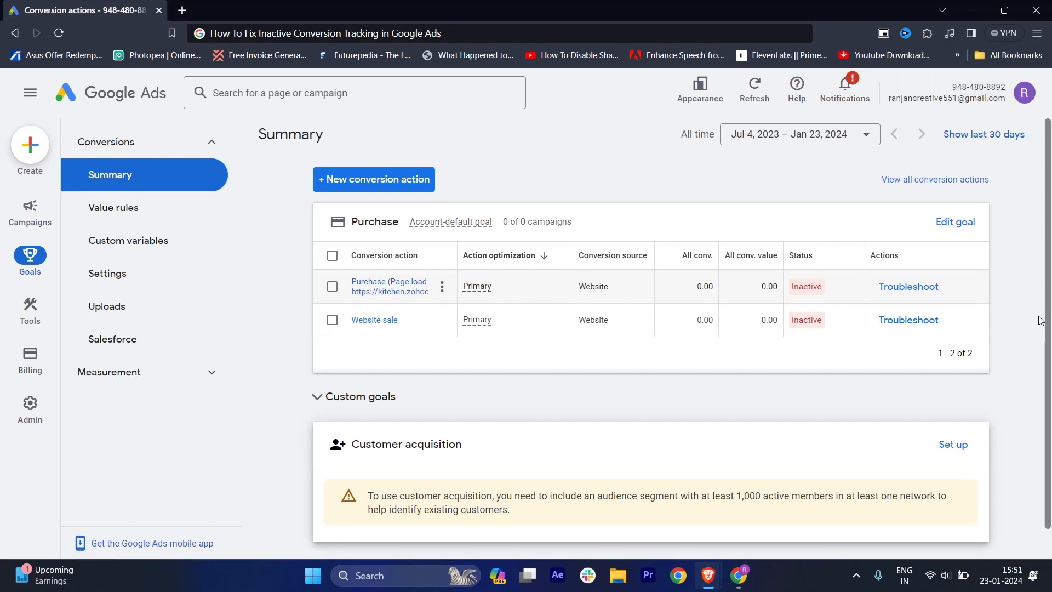
mouse_move(3, 138)
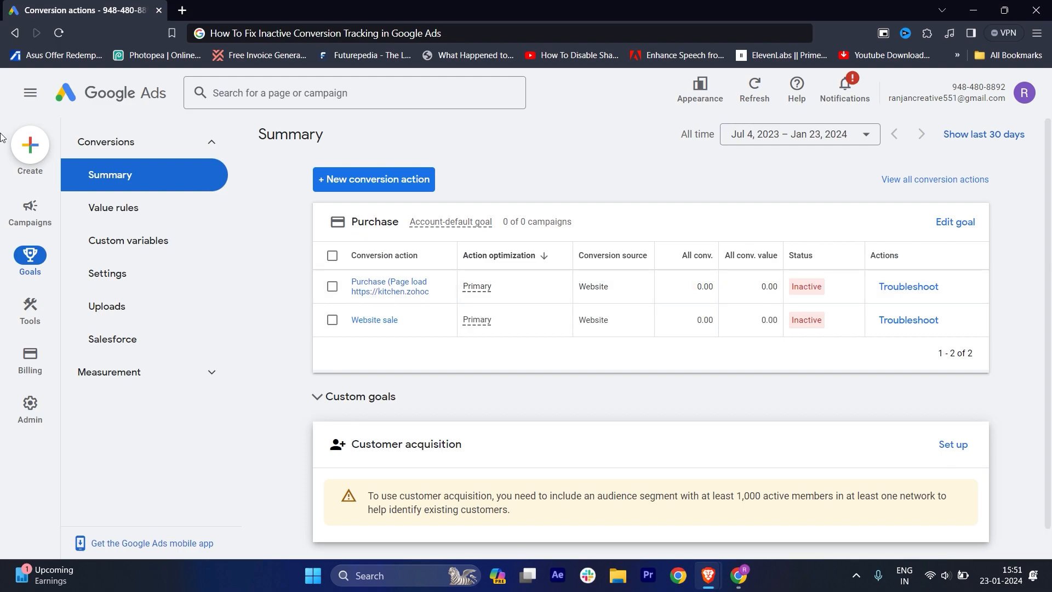
mouse_move(182, 141)
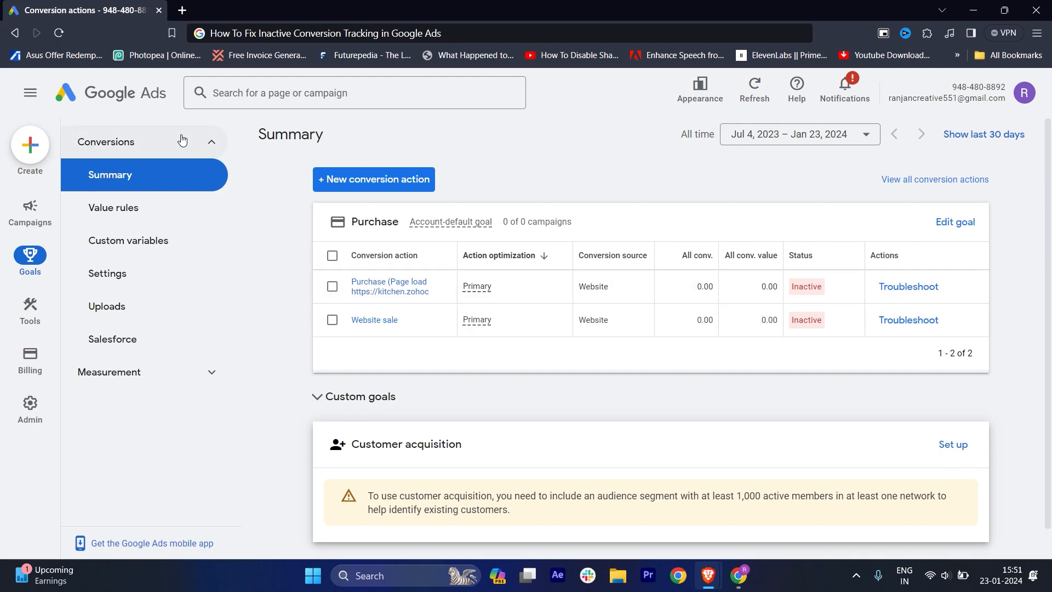
mouse_move(185, 45)
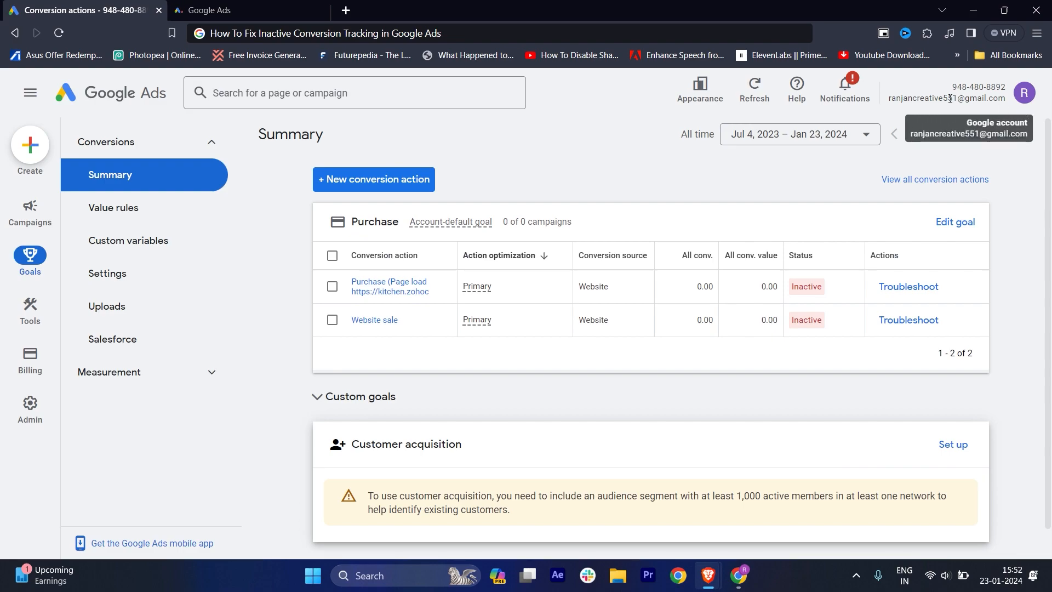
Close the extra campaigns tab and show the Purchase action's Inactive, unverified-tag explanation.
left_click(29, 211)
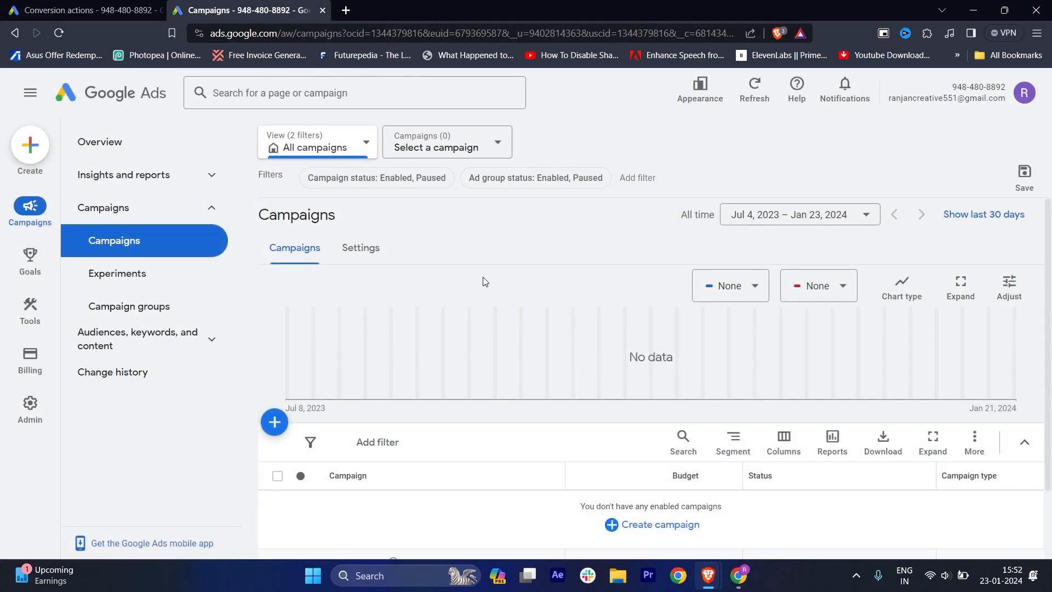
left_click(848, 81)
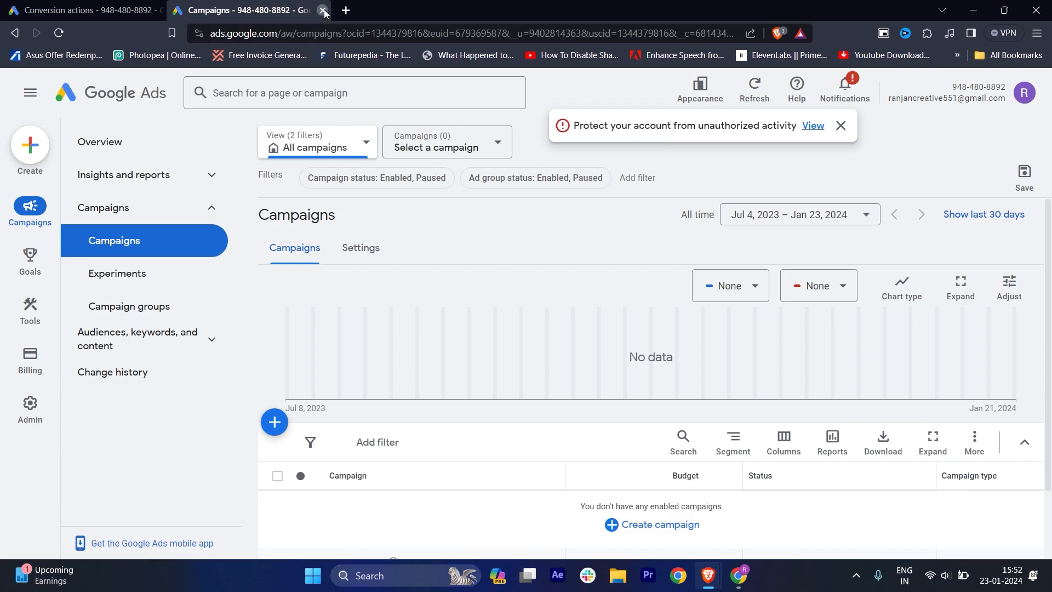
left_click(323, 10)
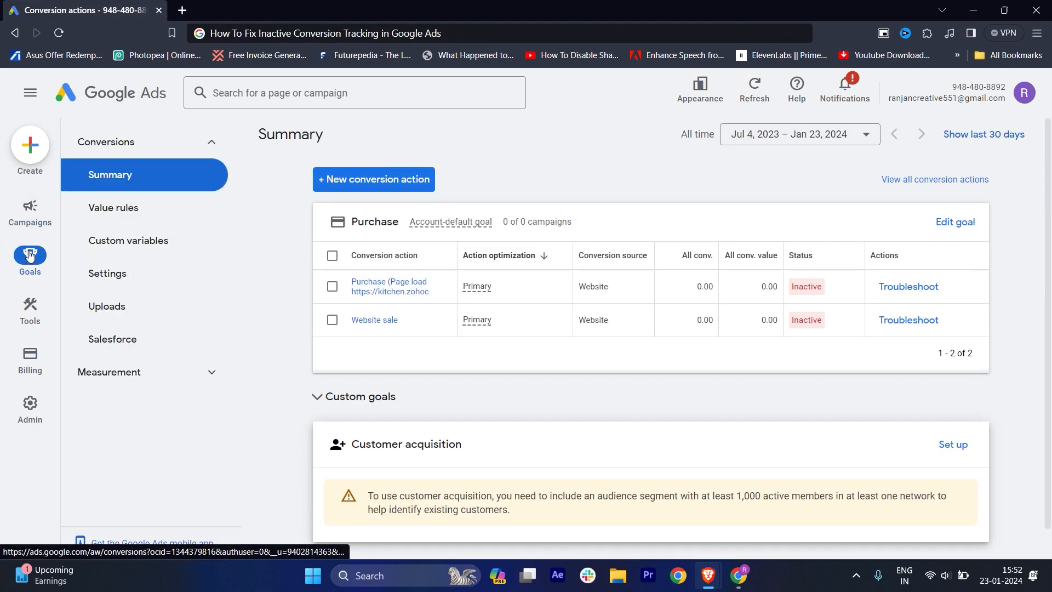
mouse_move(443, 287)
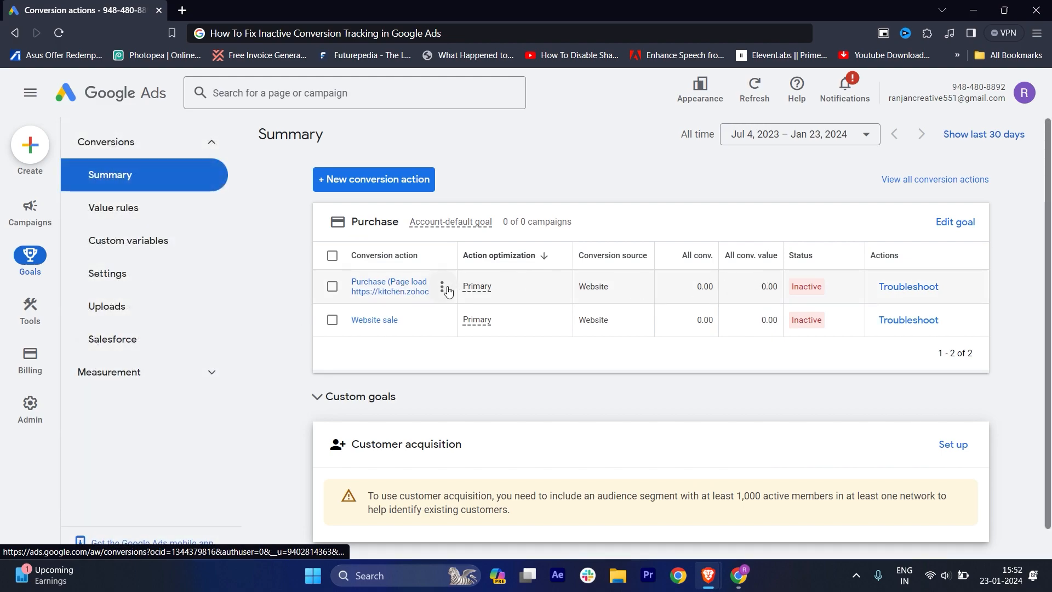
mouse_move(251, 400)
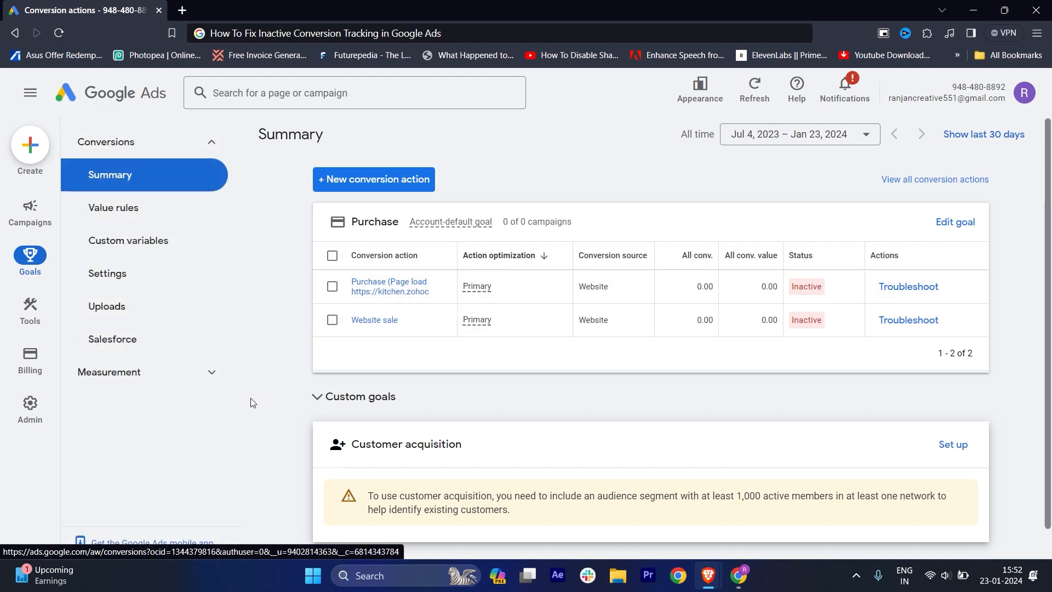
mouse_move(804, 309)
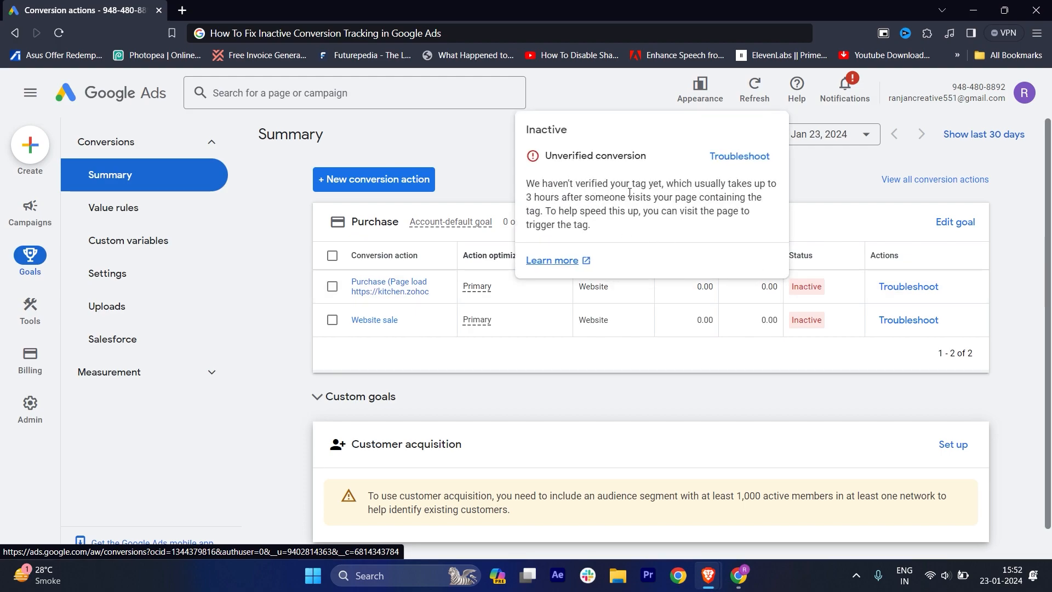
mouse_move(583, 196)
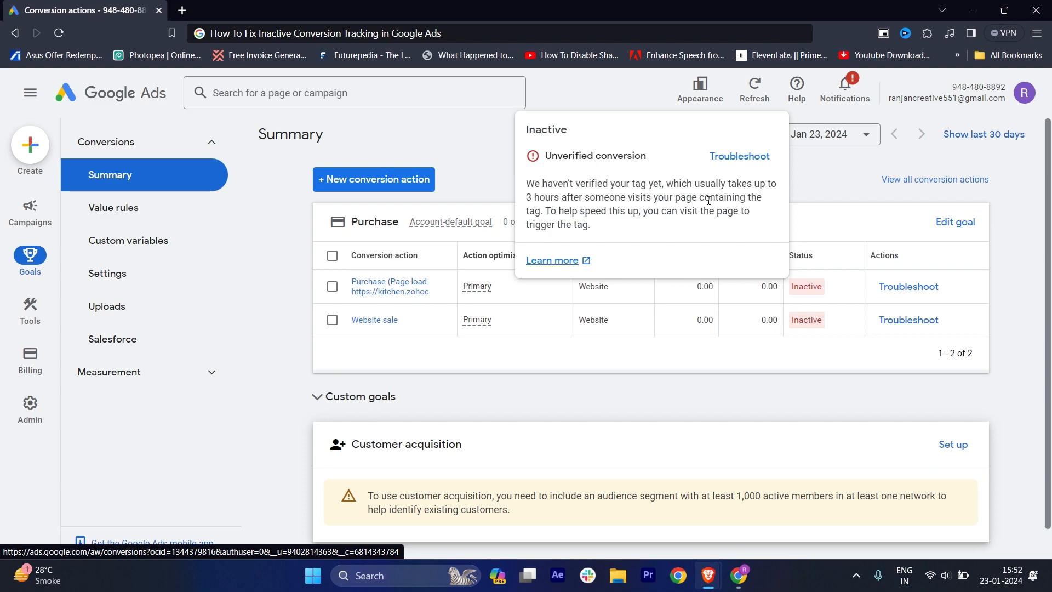
mouse_move(568, 218)
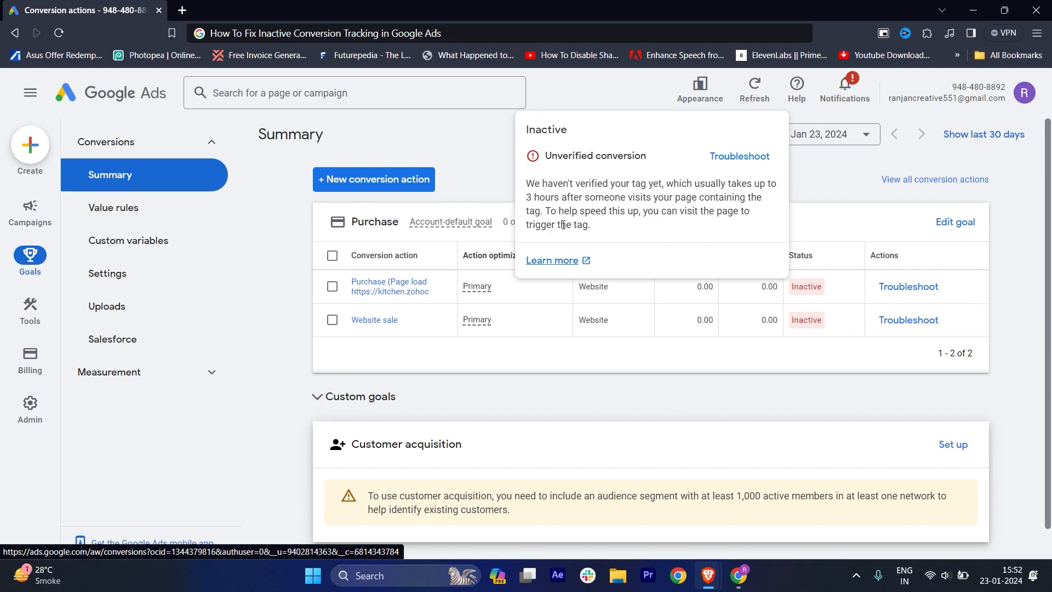
mouse_move(738, 156)
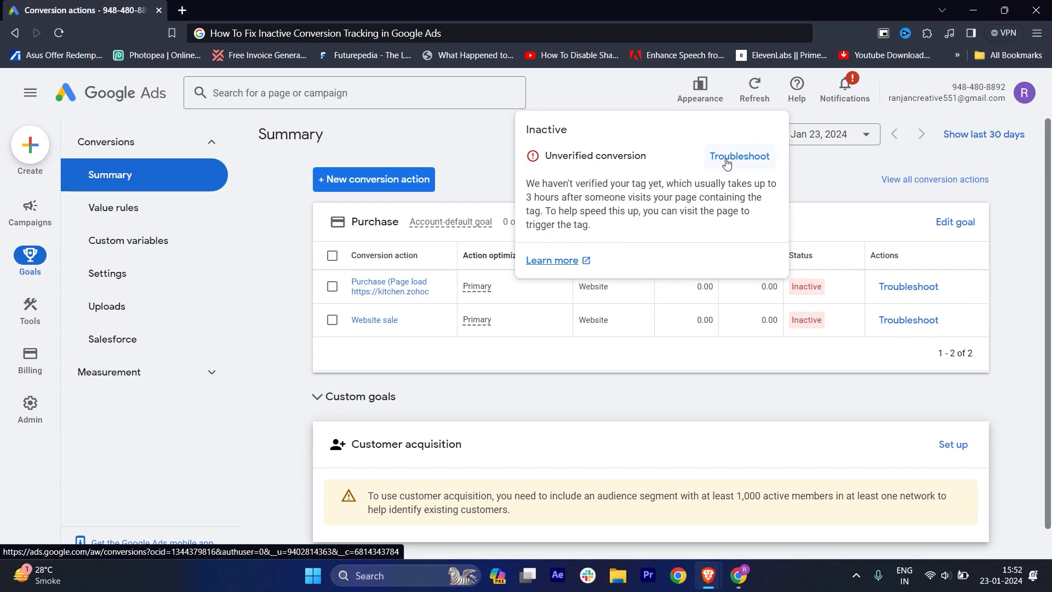
Launch Tag Assistant via Troubleshoot, check Google tag settings, then return to Tag Assistant.
left_click(738, 155)
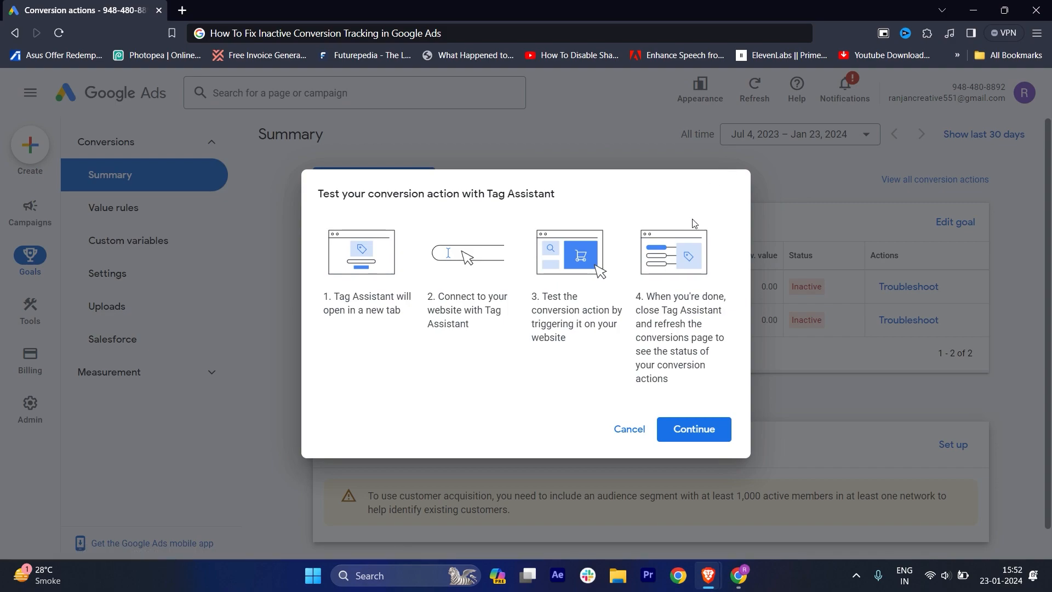
mouse_move(363, 197)
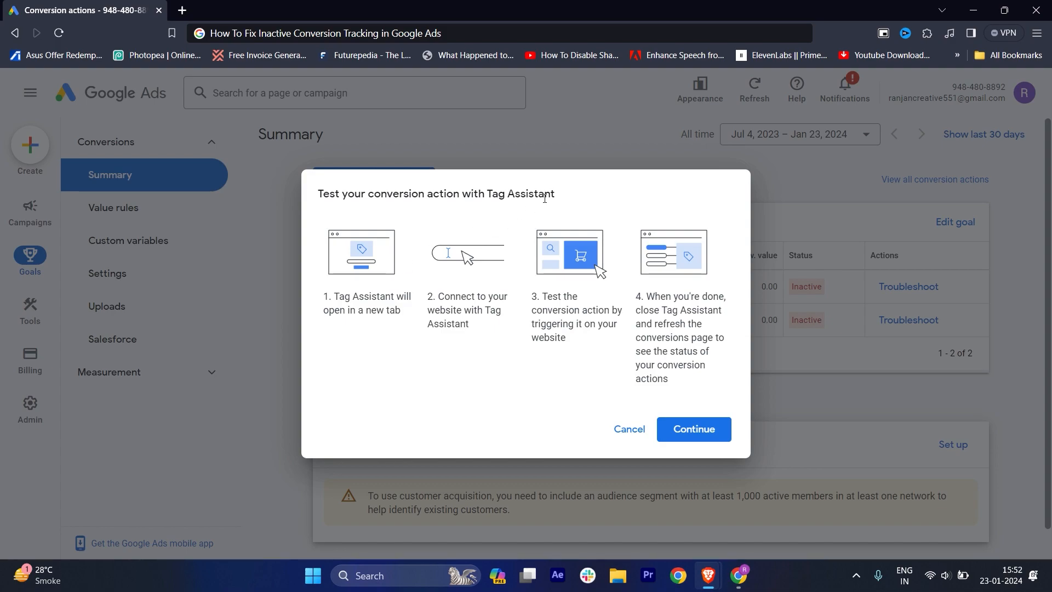
mouse_move(345, 308)
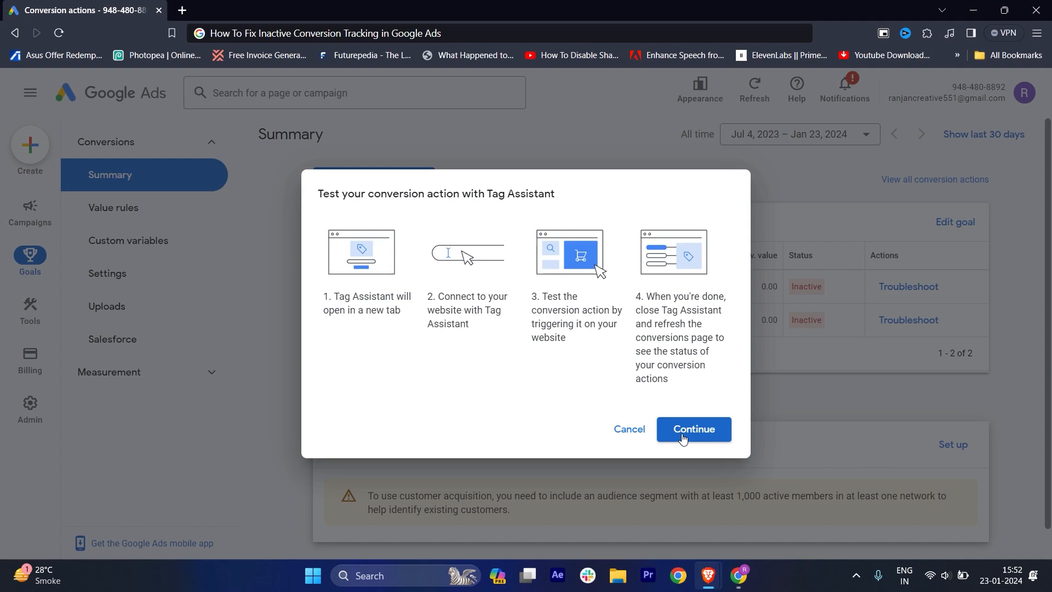
left_click(693, 429)
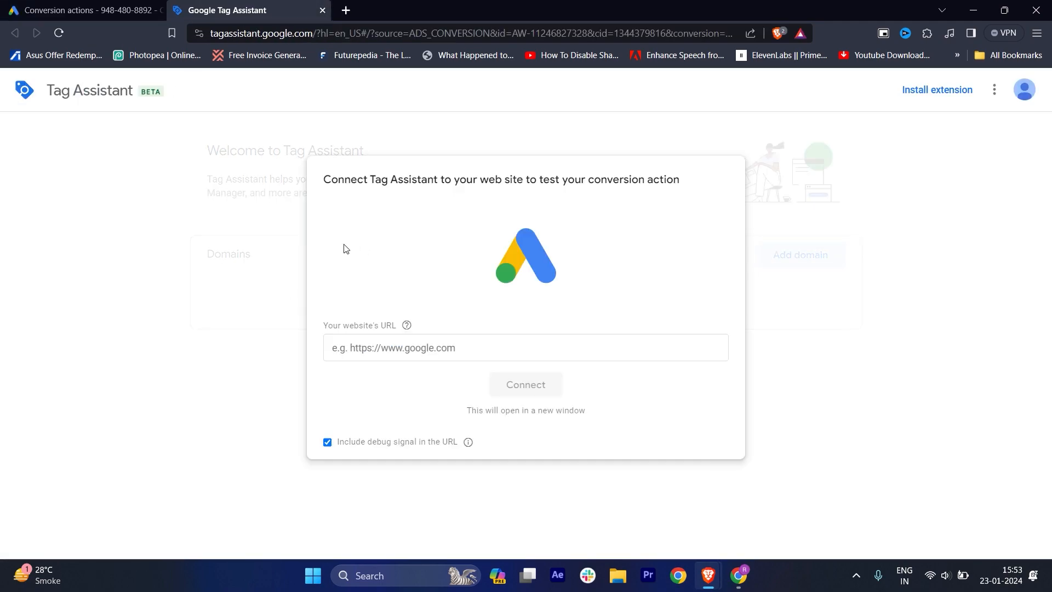
mouse_move(81, 10)
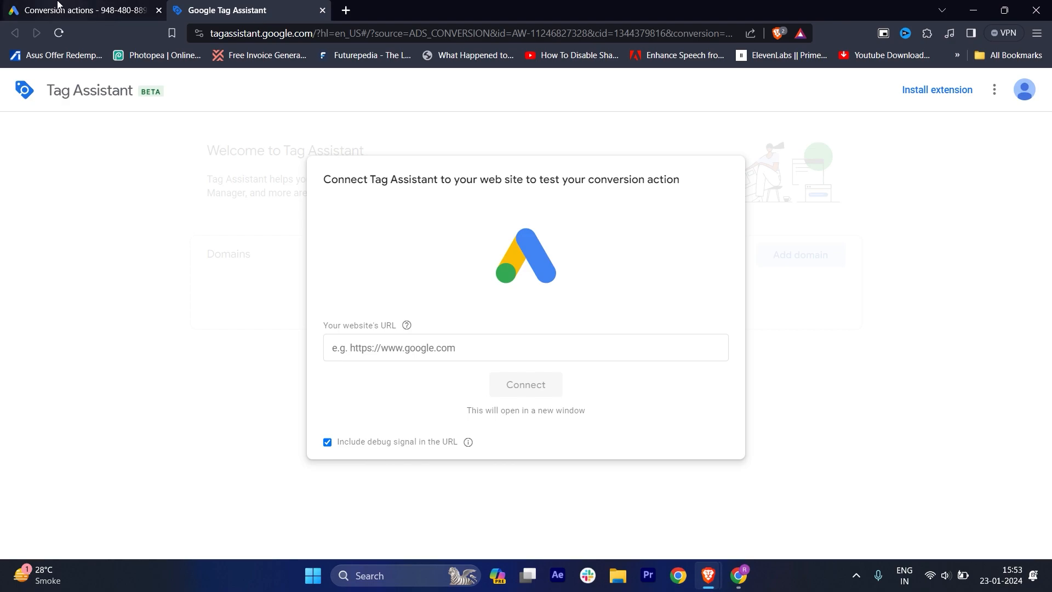
left_click(80, 10)
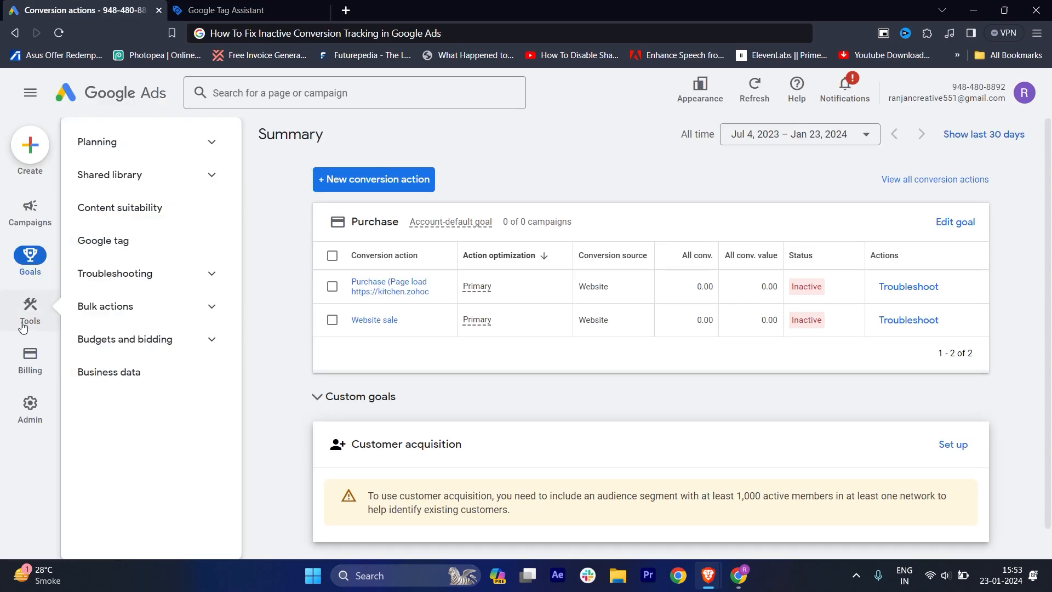
mouse_move(103, 240)
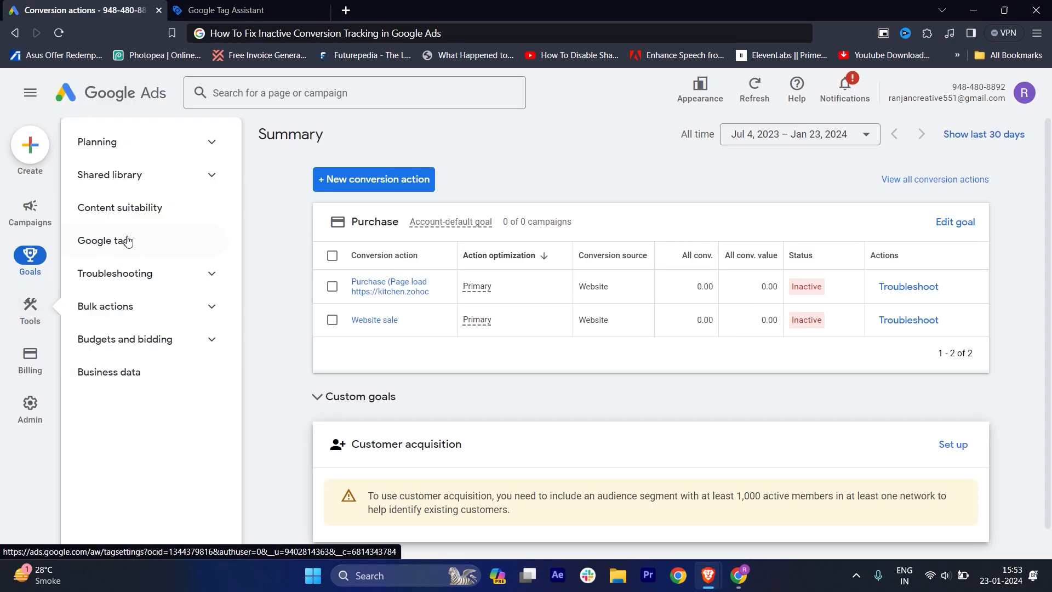
left_click(103, 240)
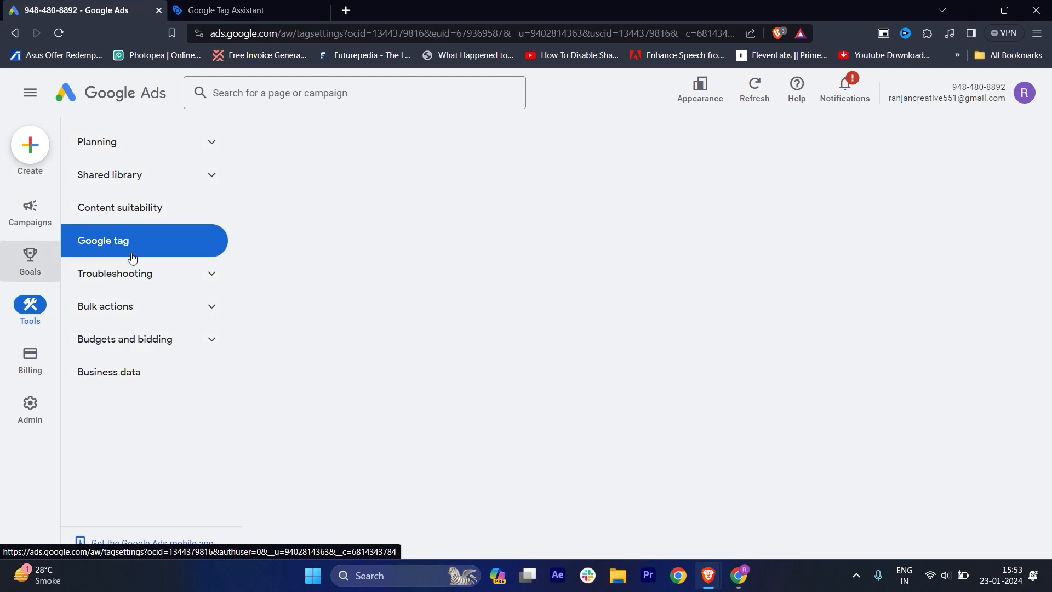
left_click(231, 10)
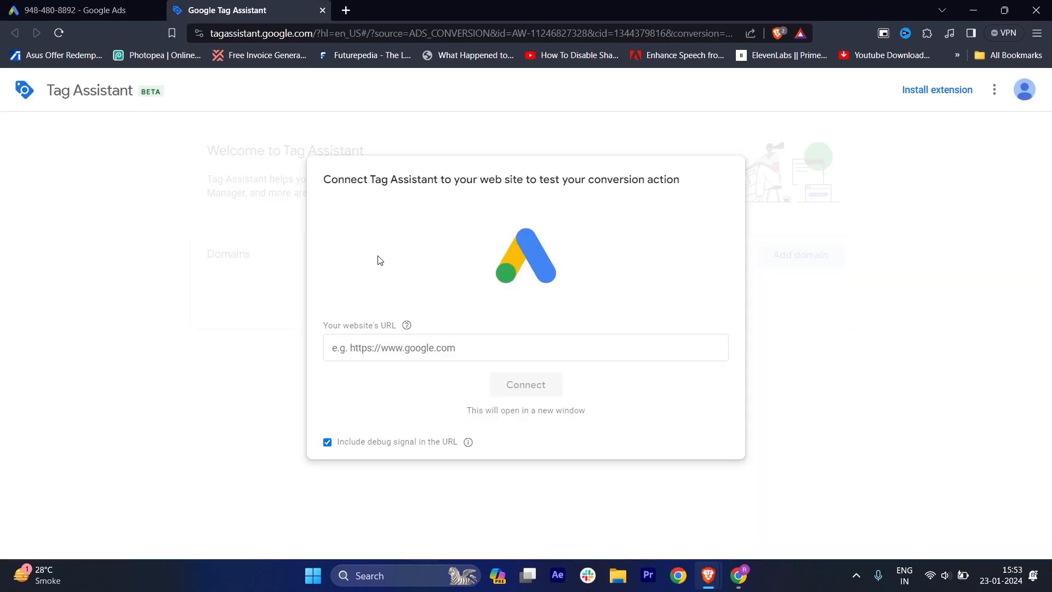
mouse_move(390, 348)
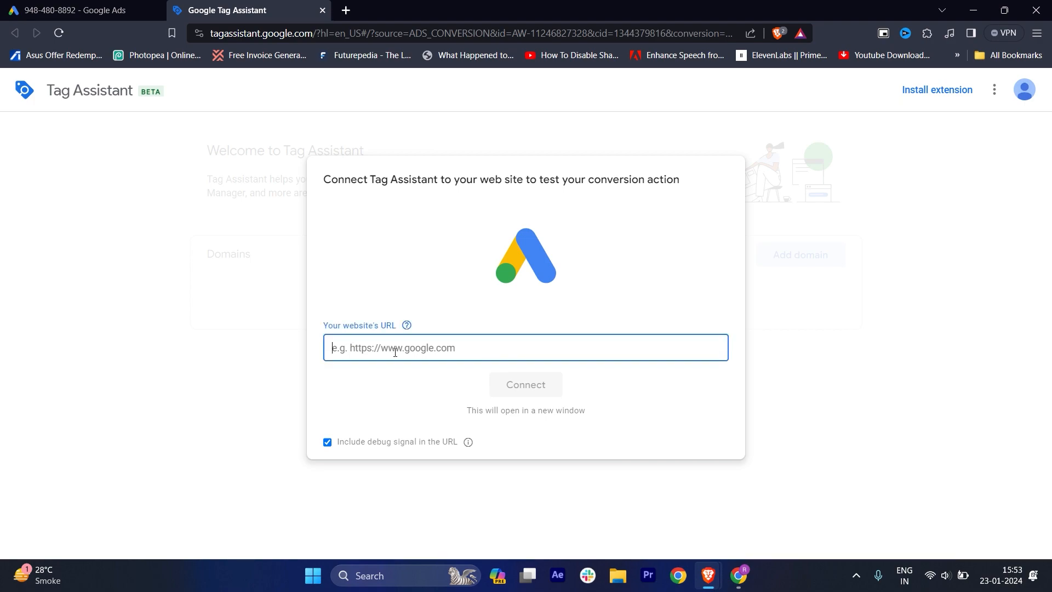
type("www.")
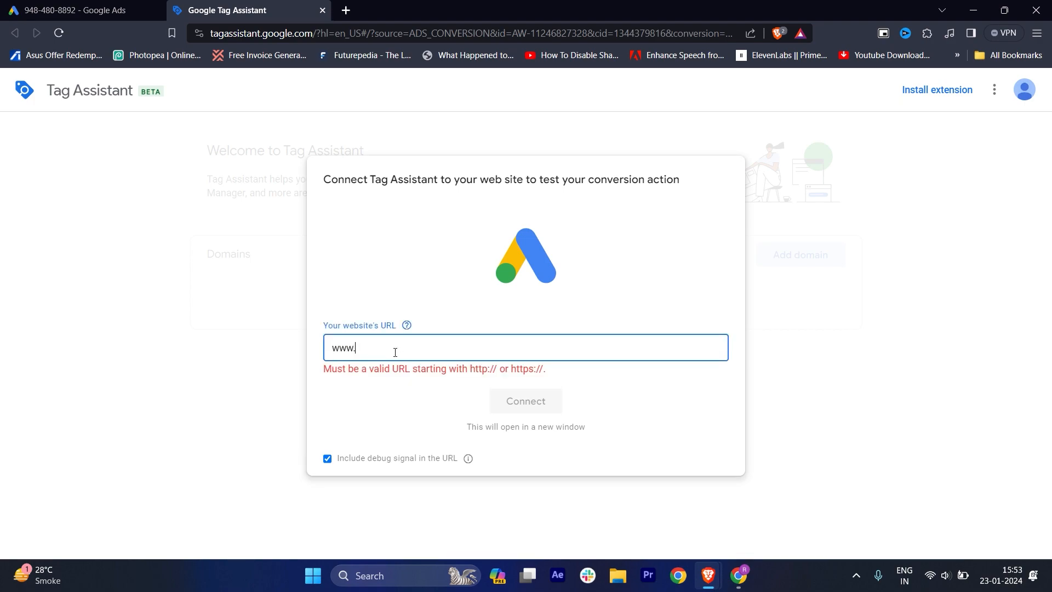
type("z")
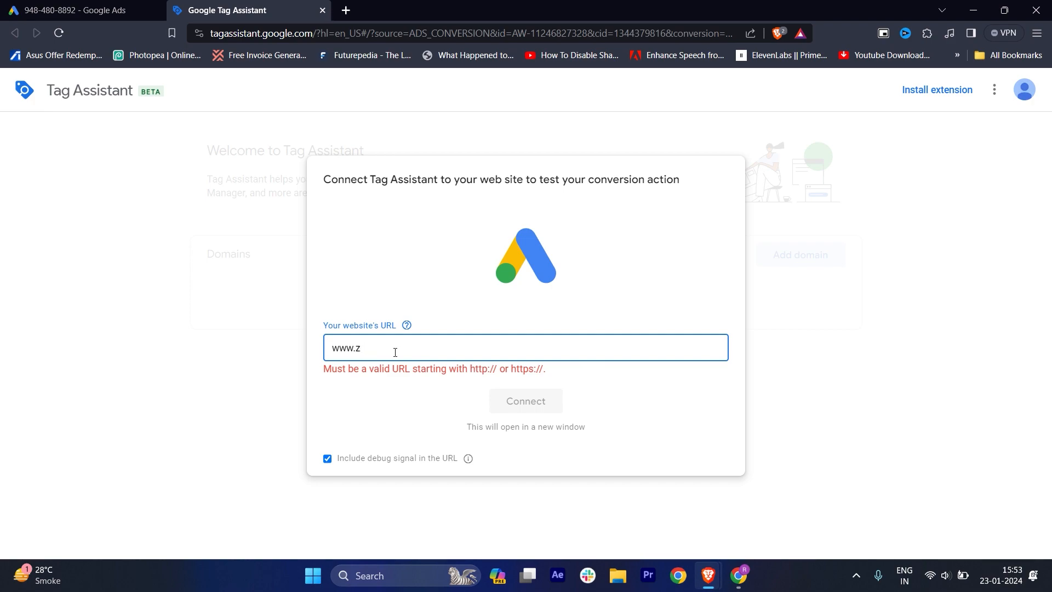
type("clozus.")
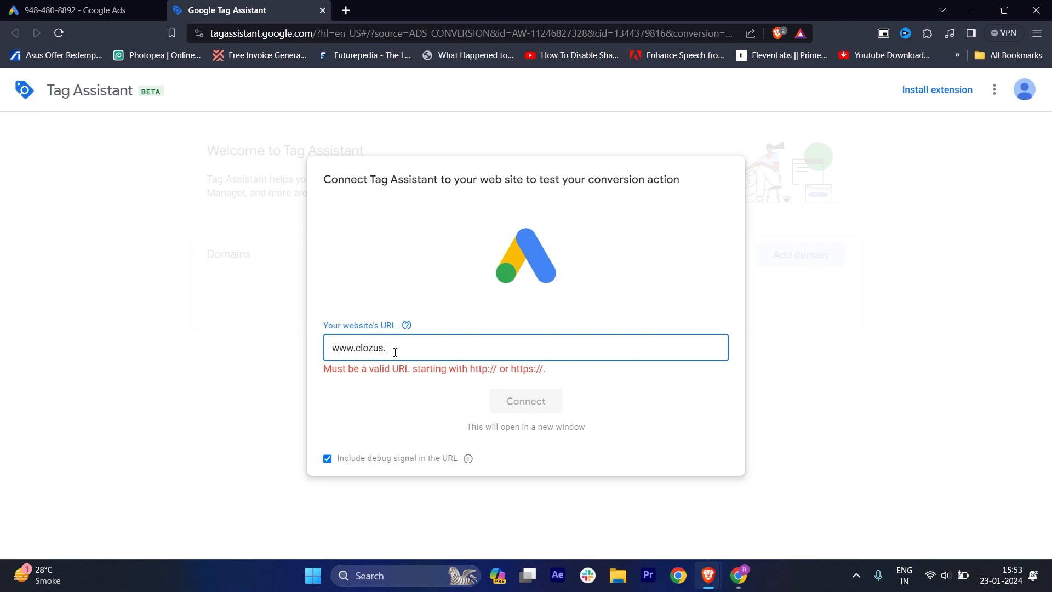
type("com")
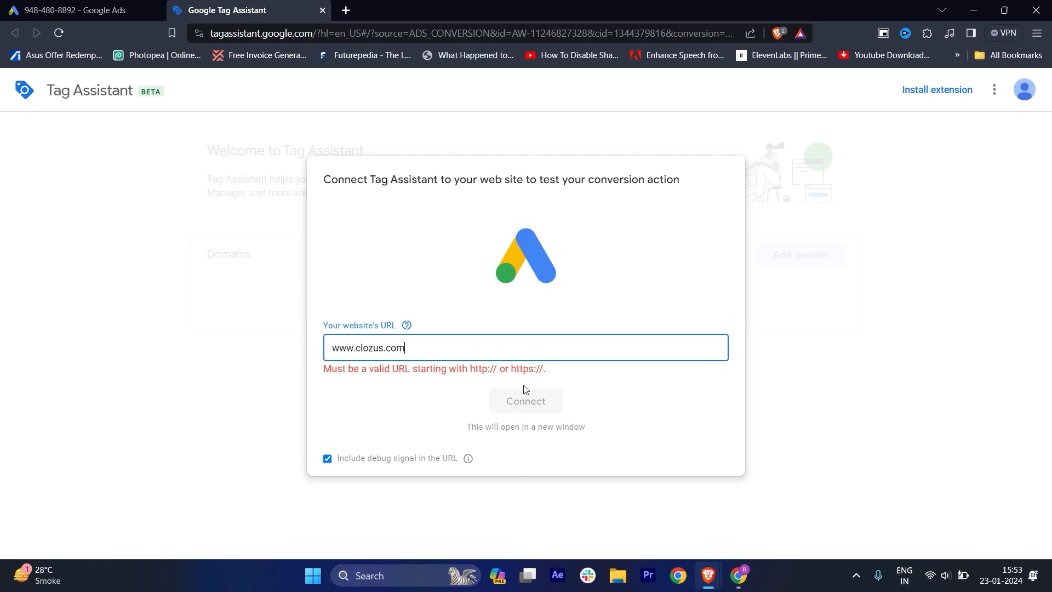
mouse_move(511, 374)
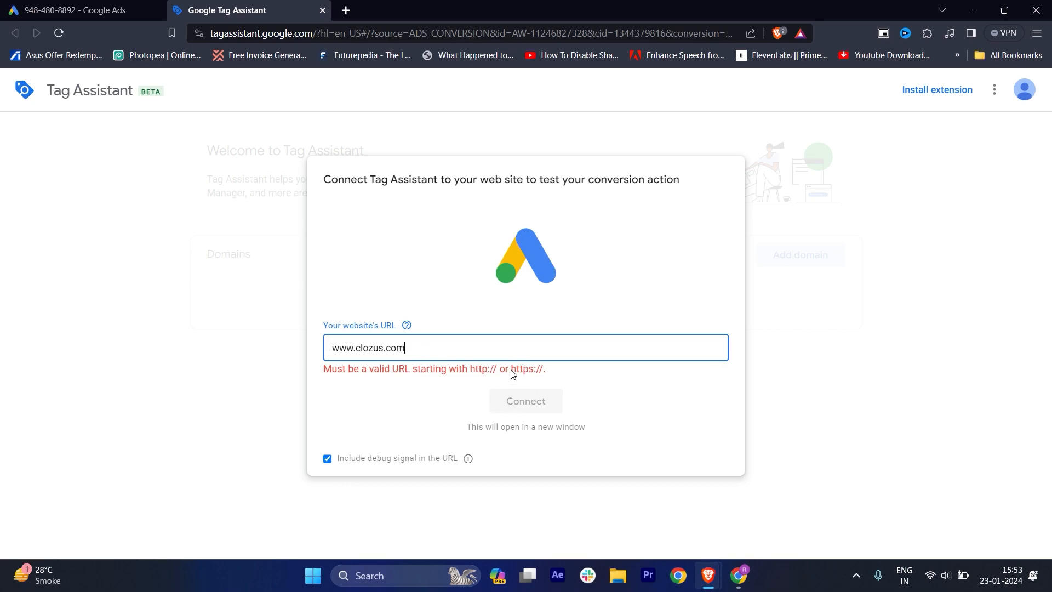
double_click(527, 368)
type("https://")
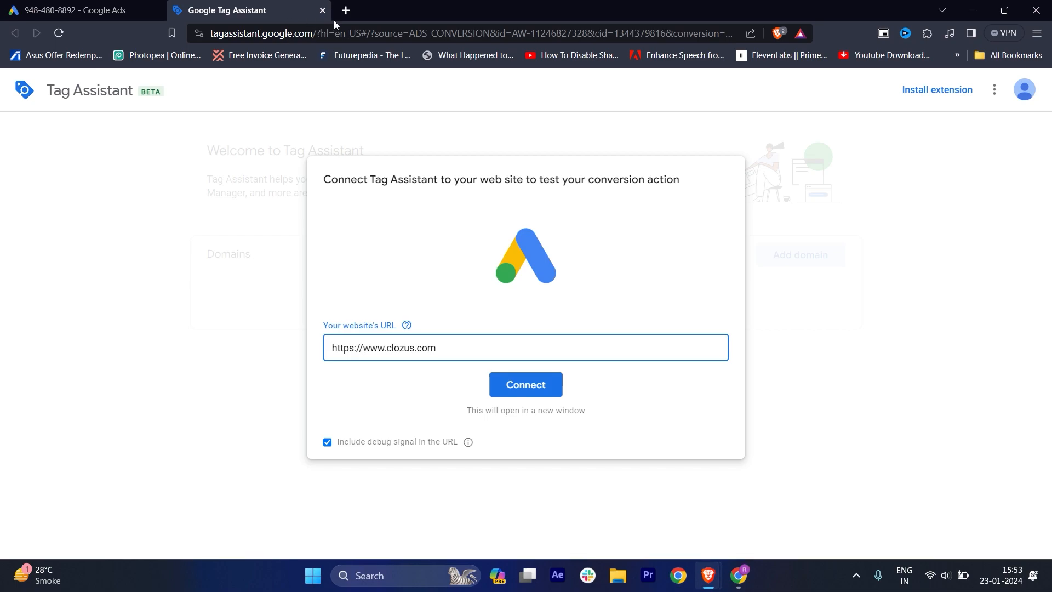
left_click(526, 383)
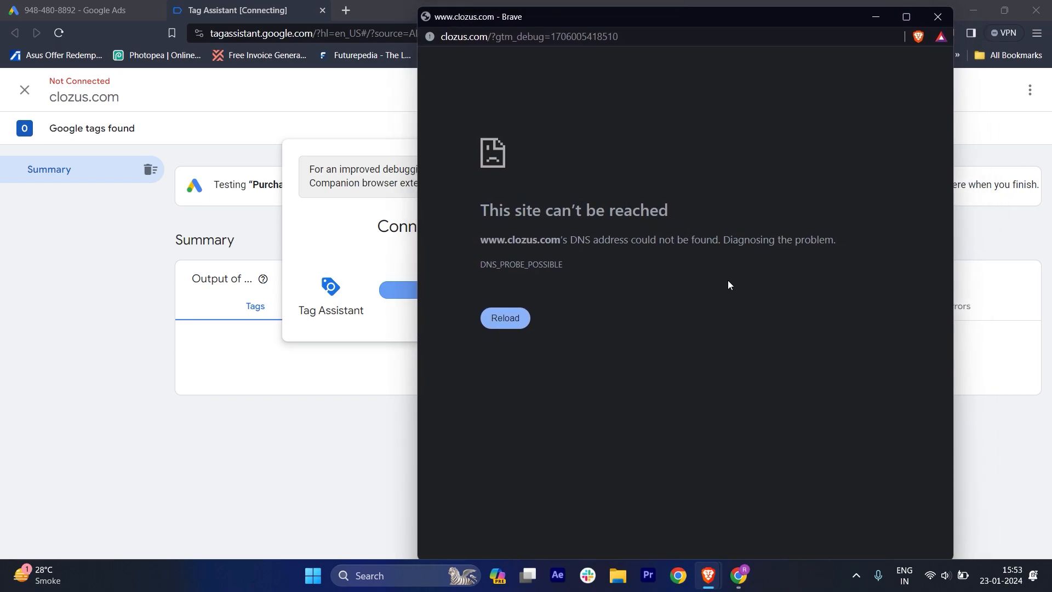
mouse_move(540, 67)
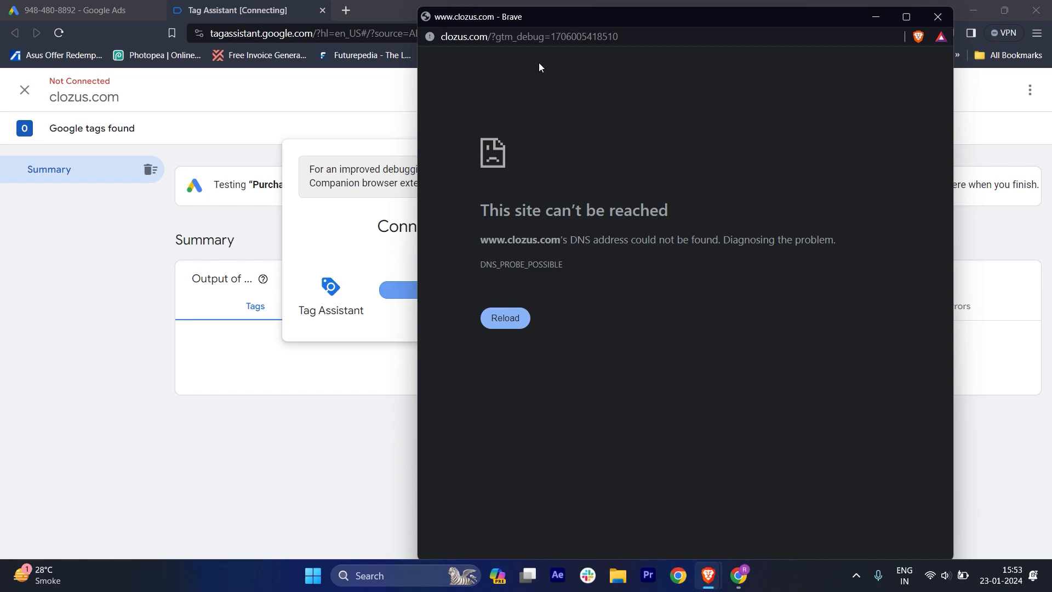
Bring the Tag Assistant session forward to watch it connecting to clozus.com.
left_click(937, 16)
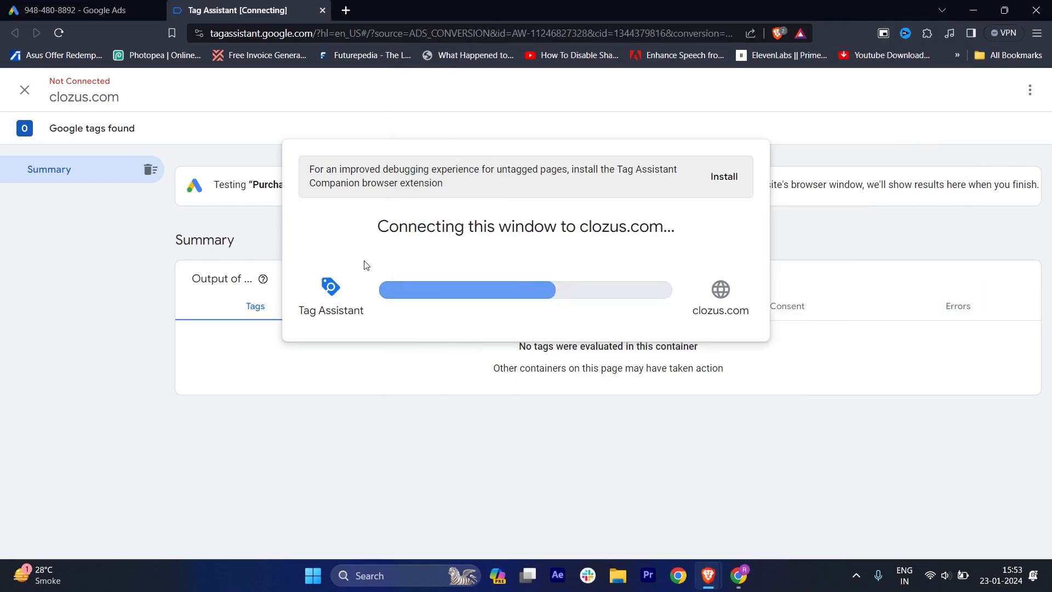
mouse_move(450, 246)
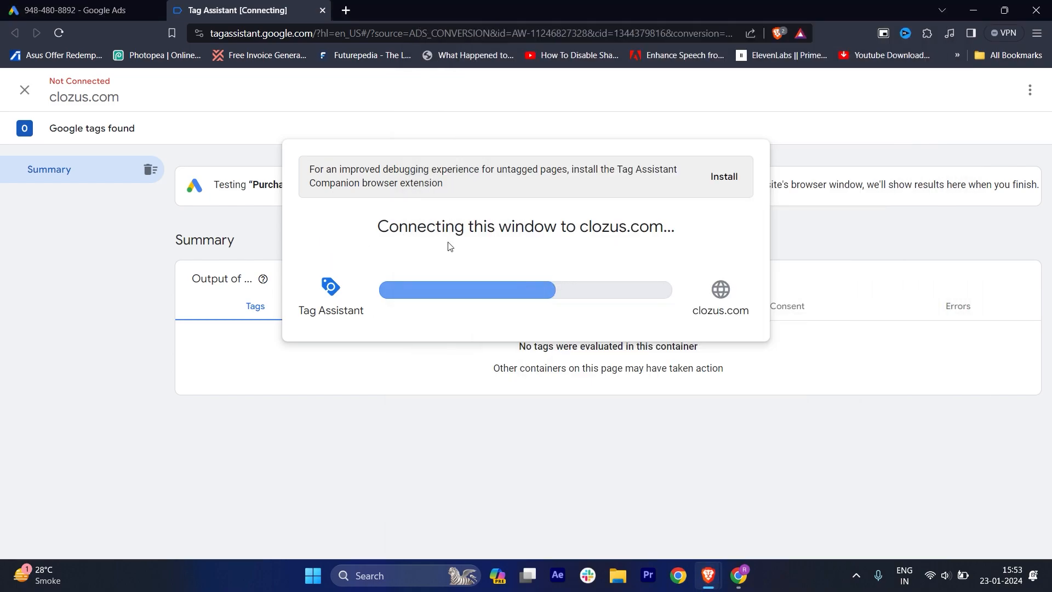
mouse_move(701, 218)
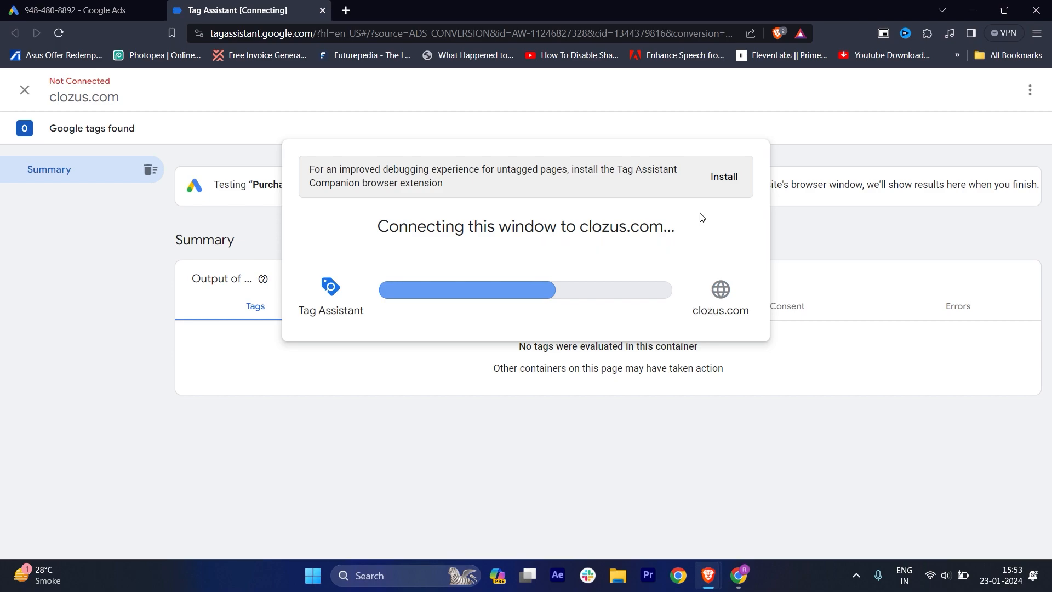
mouse_move(724, 177)
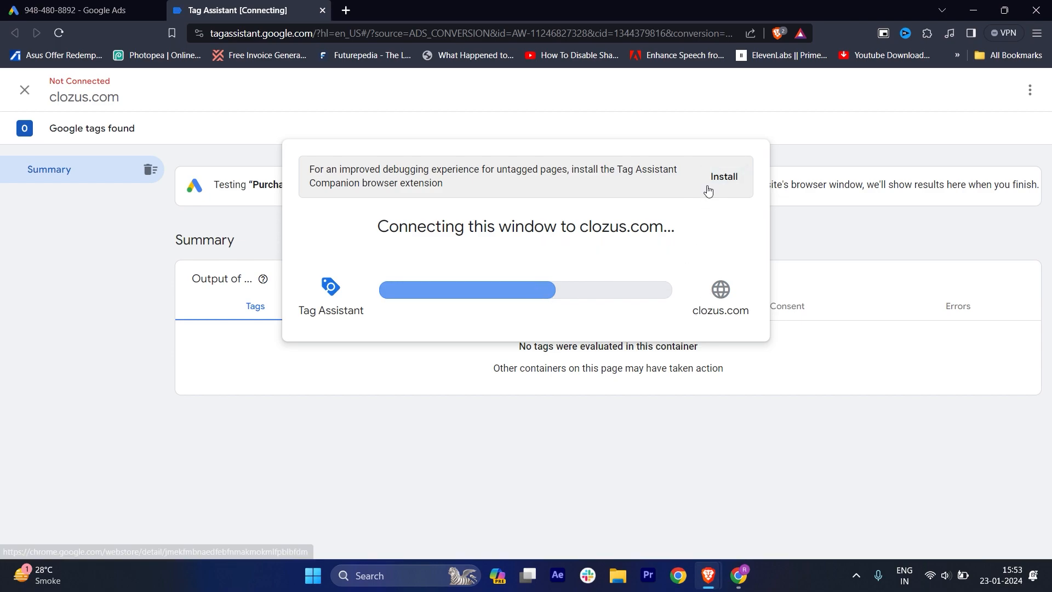
Add Tag Assistant Companion to Brave and confirm it in the Extensions menu.
left_click(723, 177)
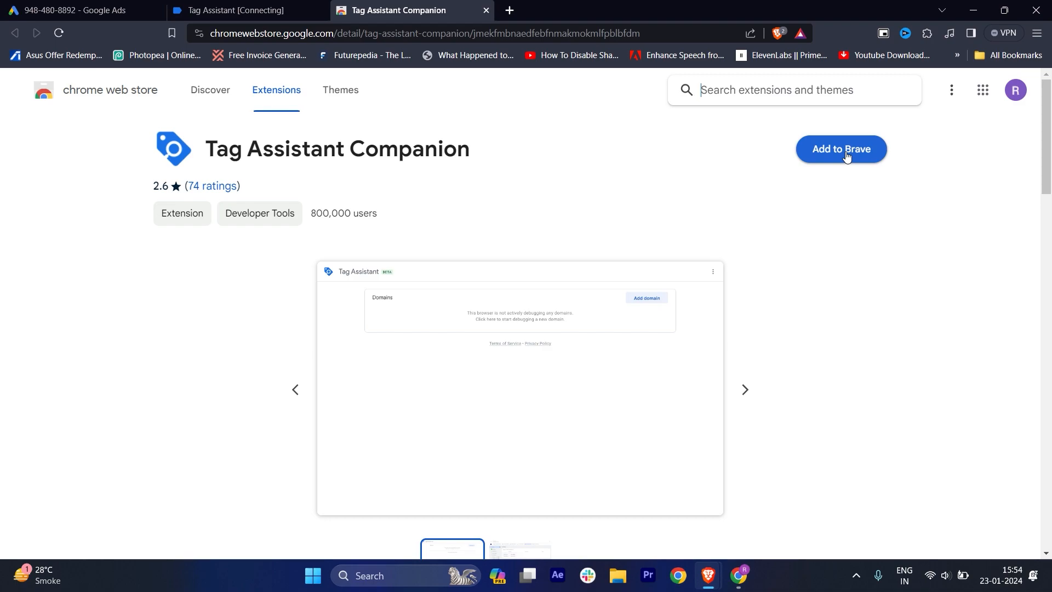
left_click(840, 149)
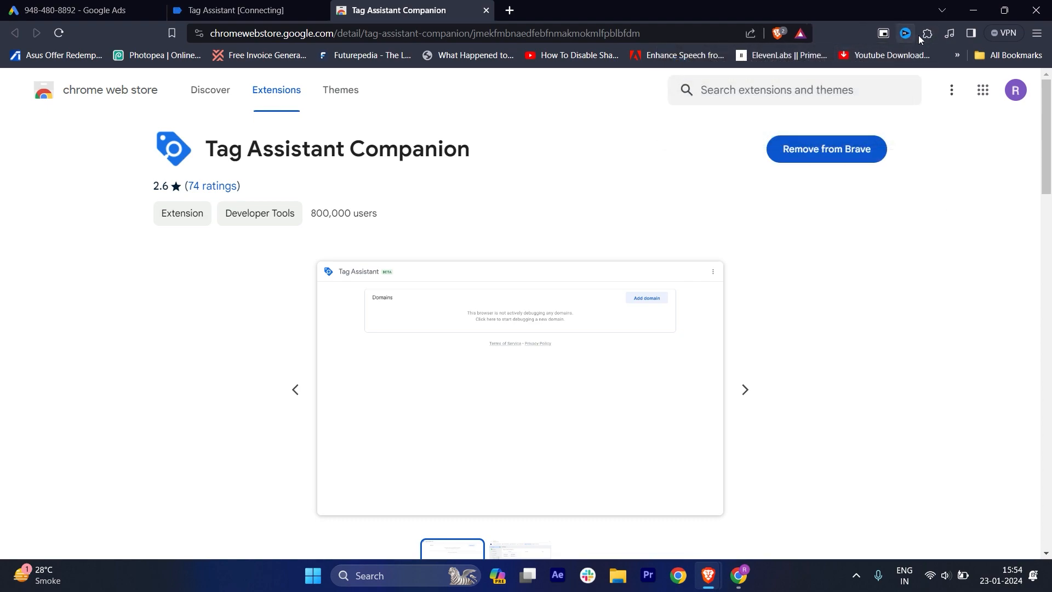
left_click(927, 33)
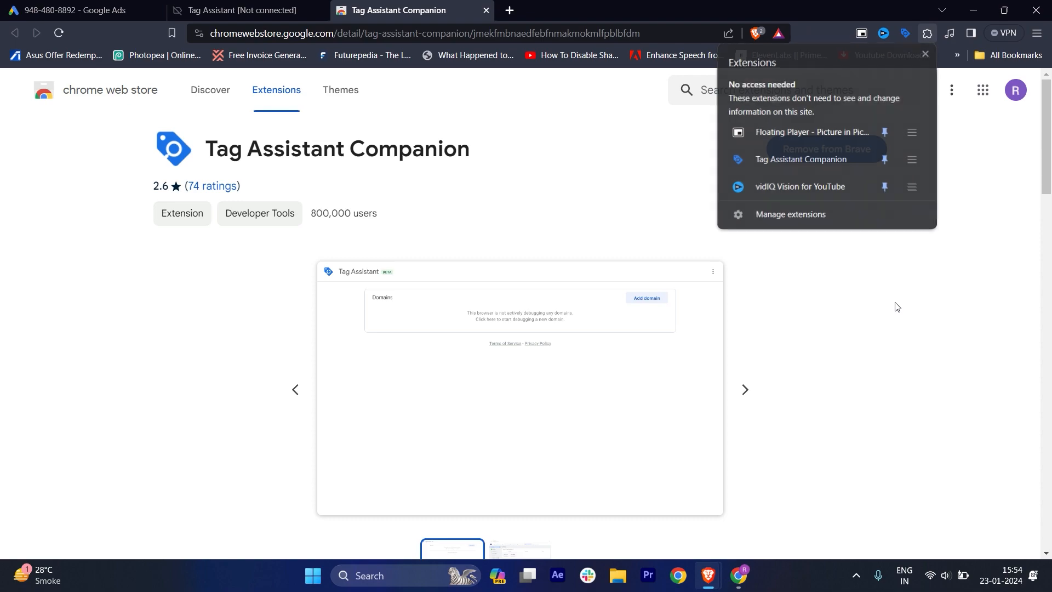
Review Tag Assistant's clozus.com connection timeout and reopen the Companion store page.
left_click(242, 10)
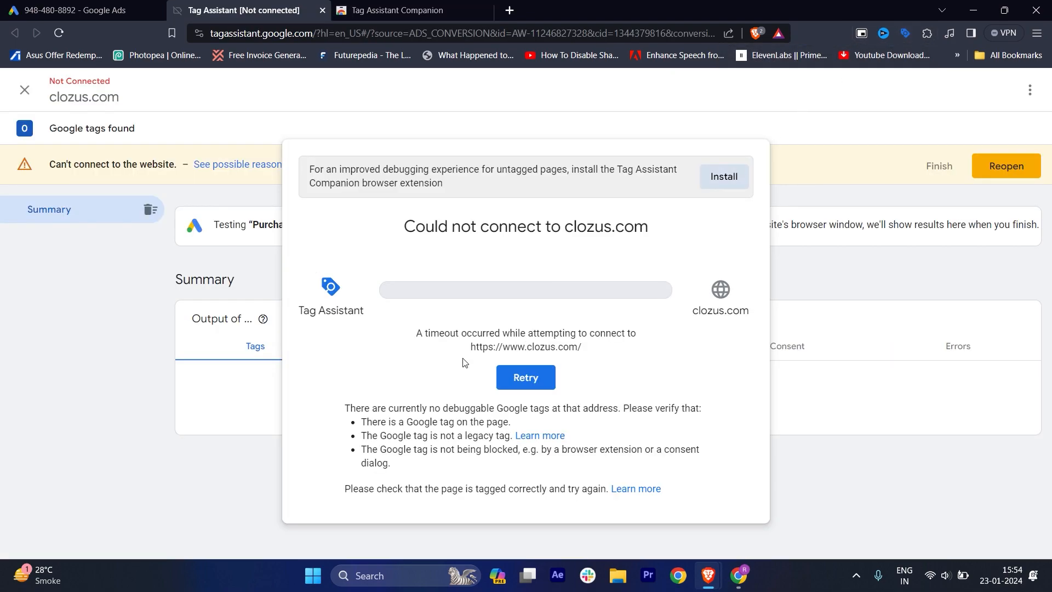
mouse_move(335, 242)
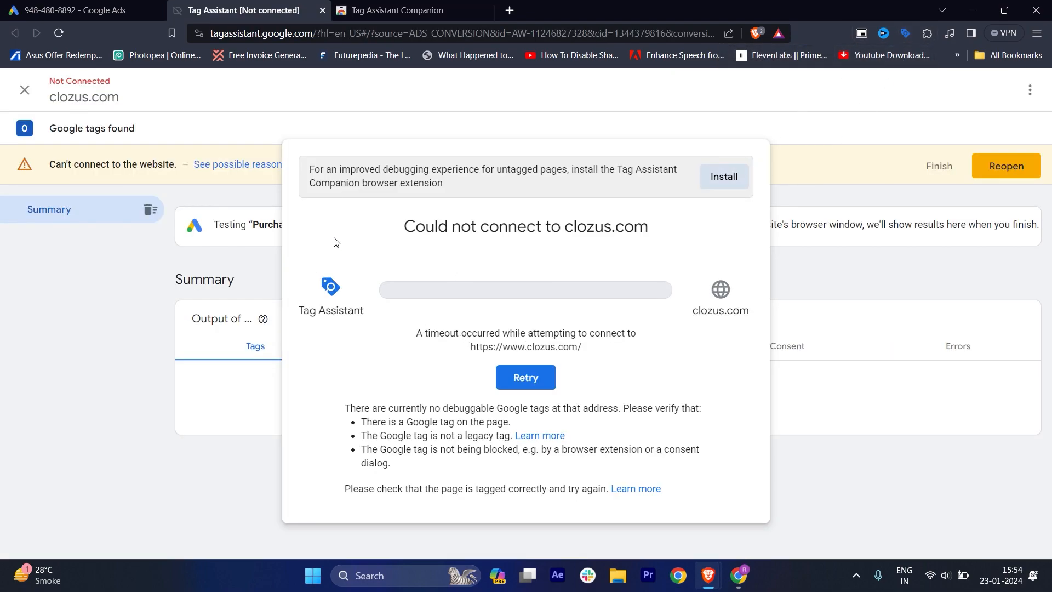
mouse_move(724, 177)
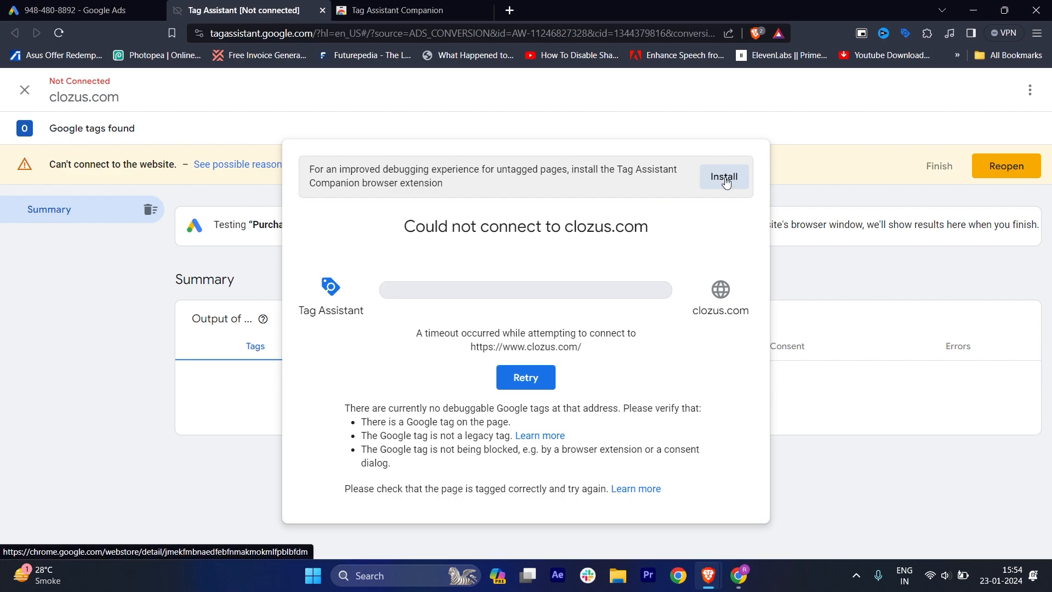
left_click(723, 176)
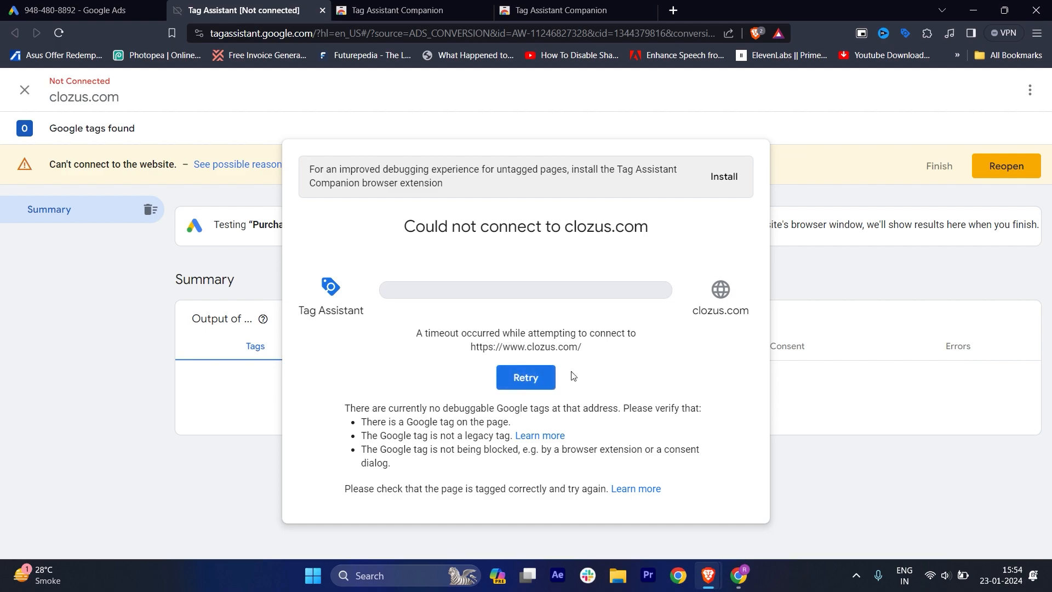
mouse_move(825, 432)
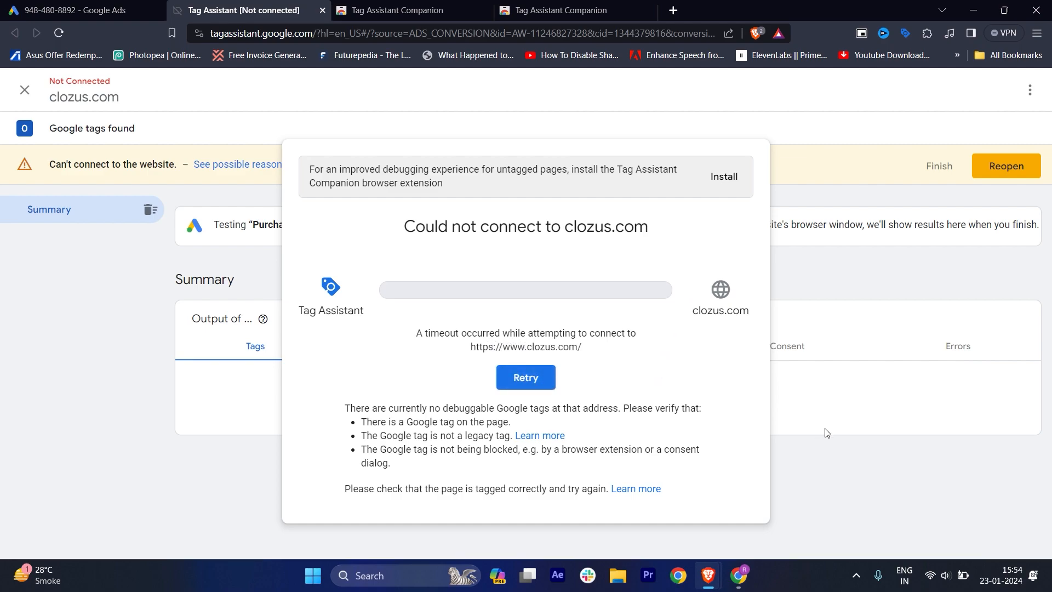
mouse_move(977, 201)
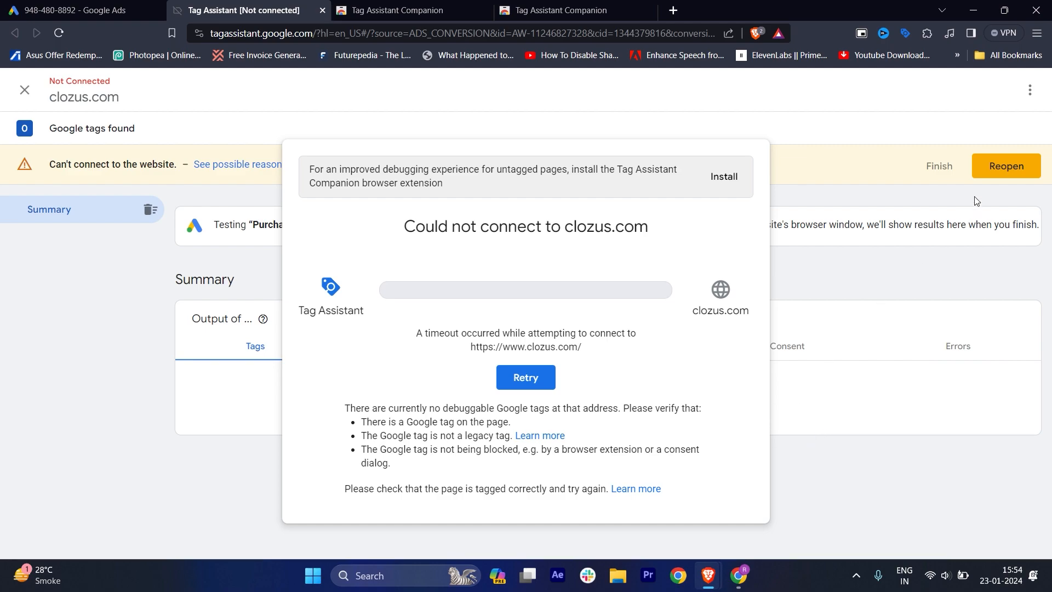
mouse_move(69, 170)
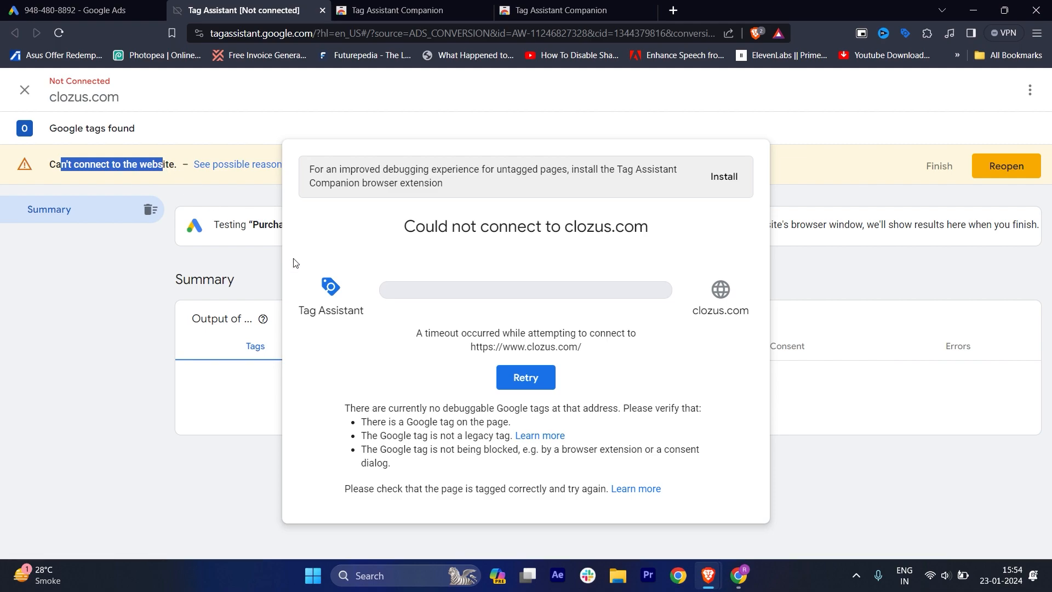
mouse_move(383, 365)
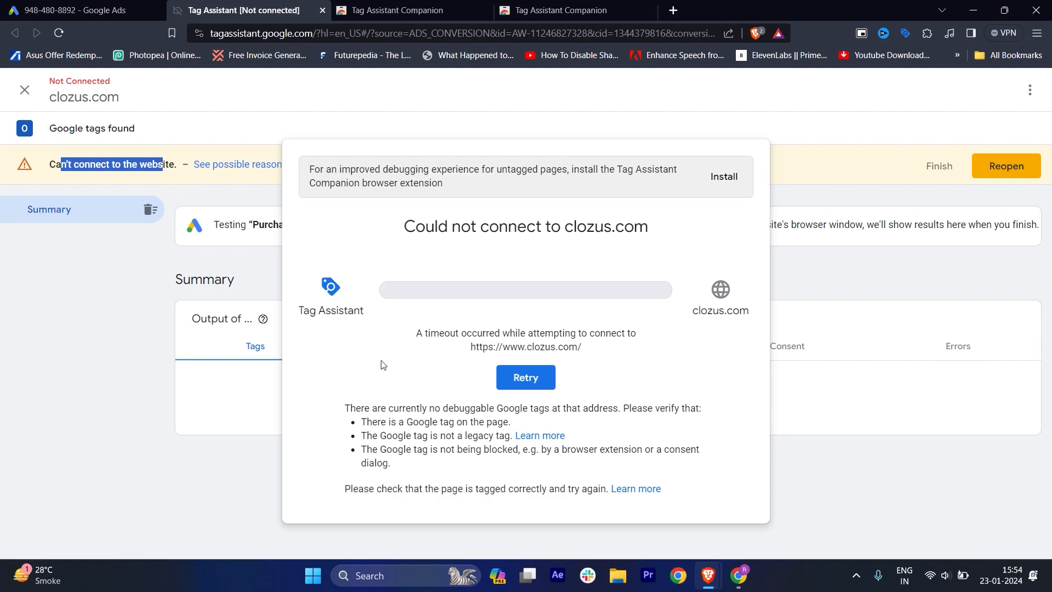
mouse_move(522, 415)
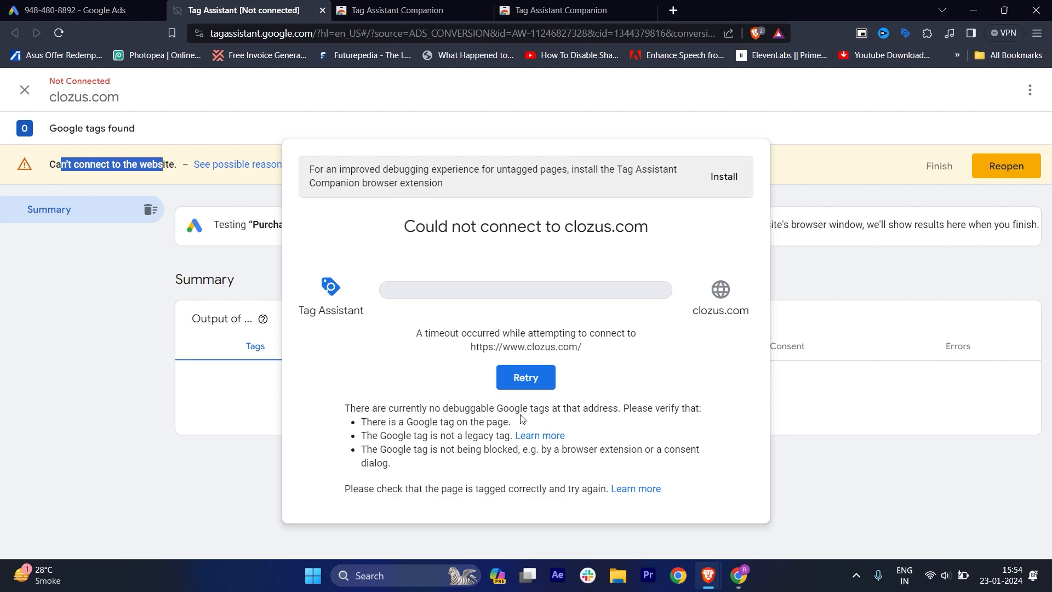
mouse_move(905, 409)
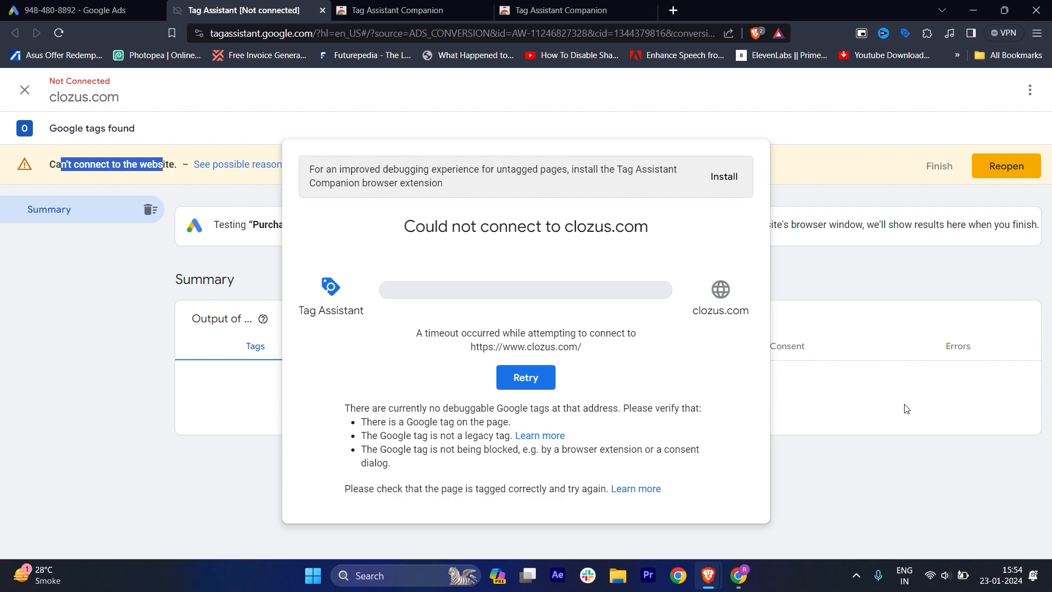
mouse_move(900, 415)
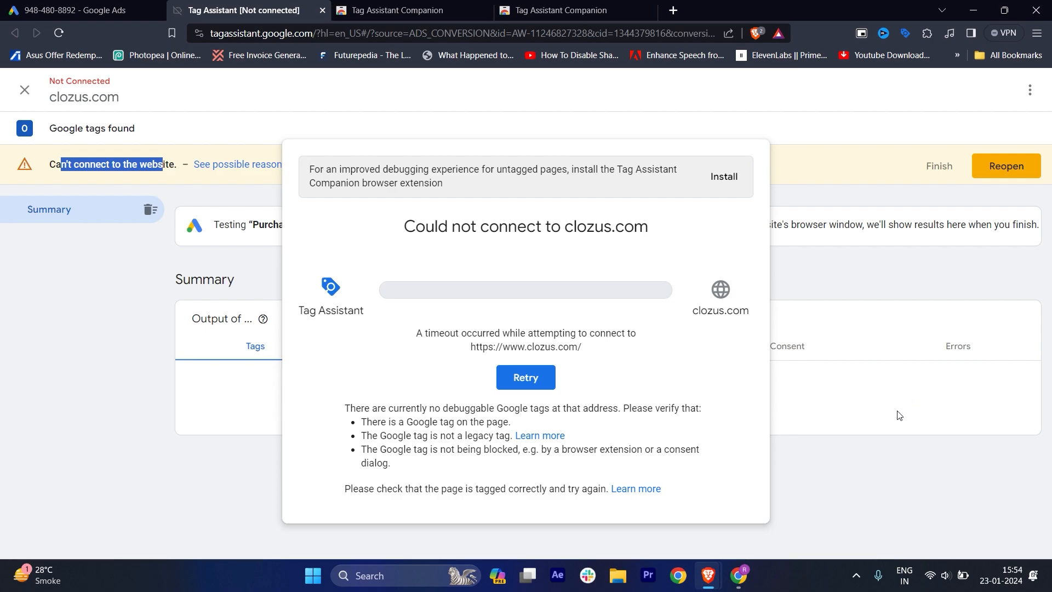
mouse_move(880, 425)
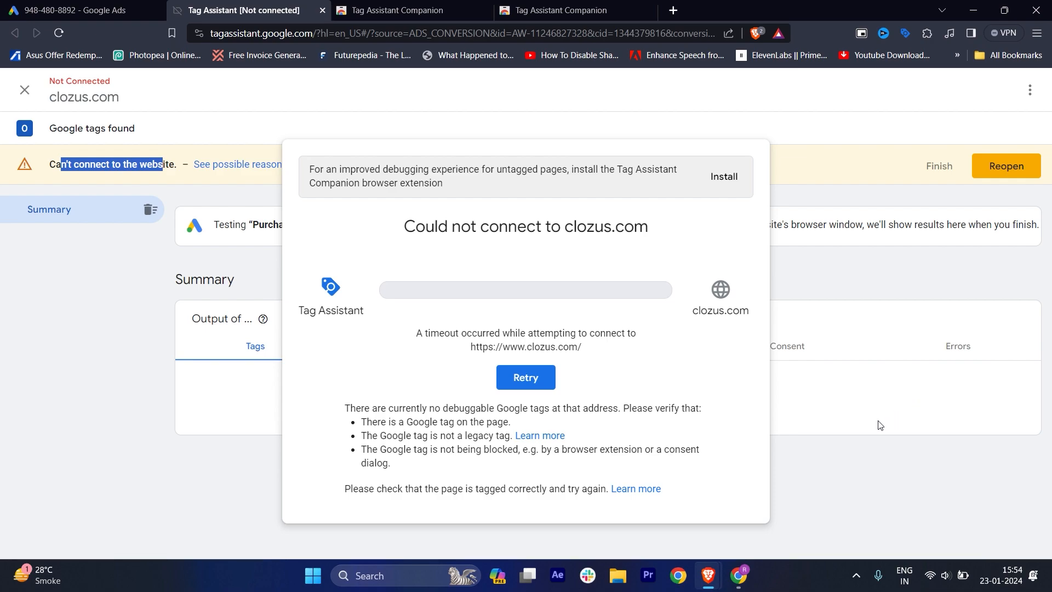